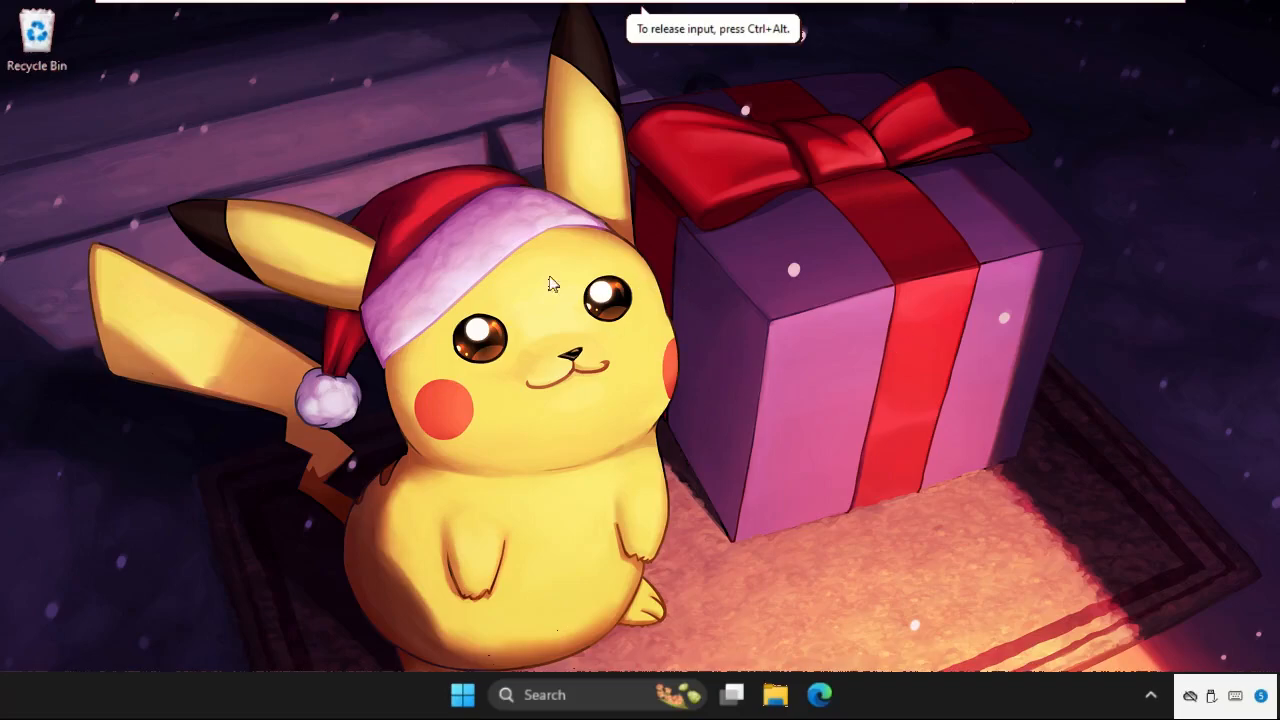
pyautogui.moveTo(638, 204)
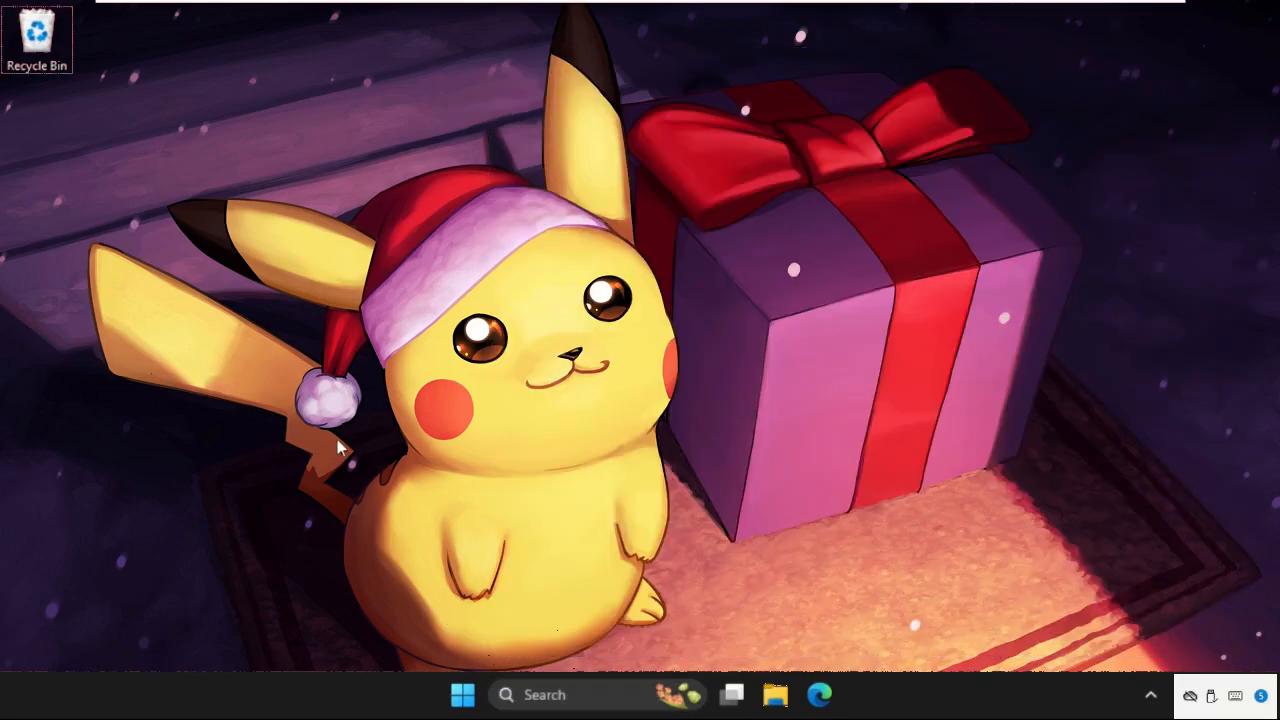
# Open the Run box and enter services.msc
pyautogui.press('Win+r')
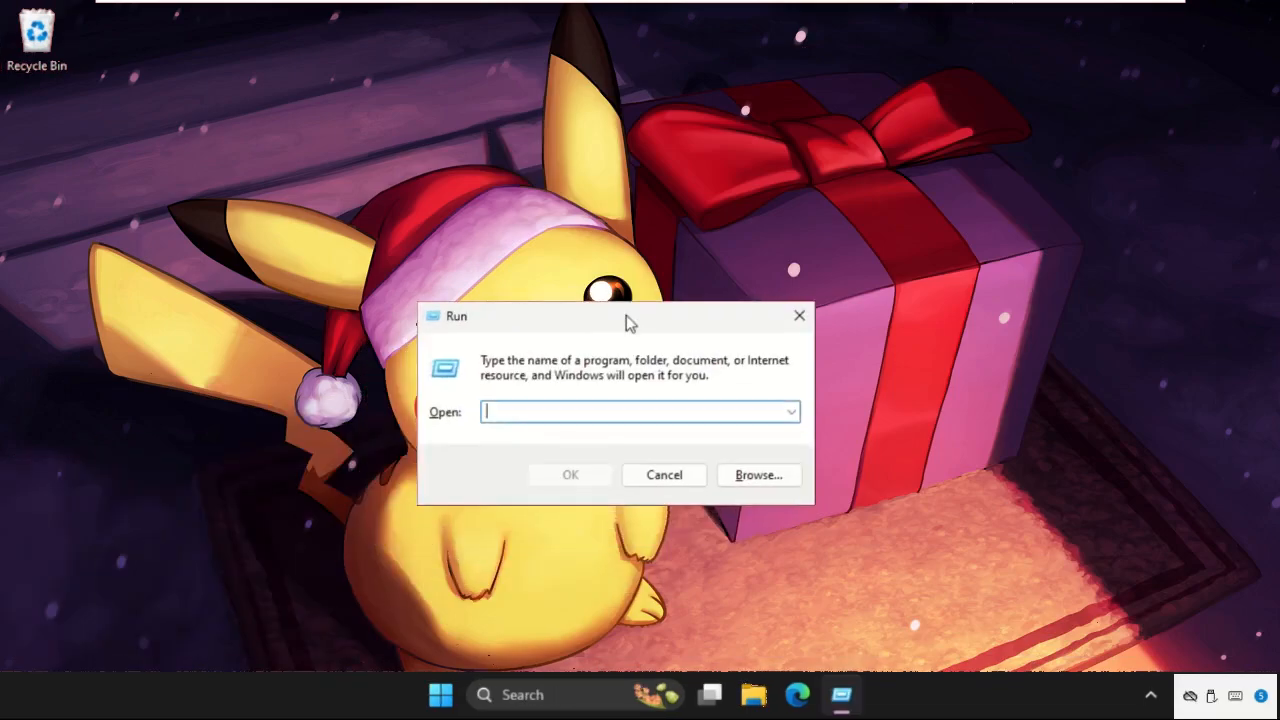
pyautogui.write('services.msc')
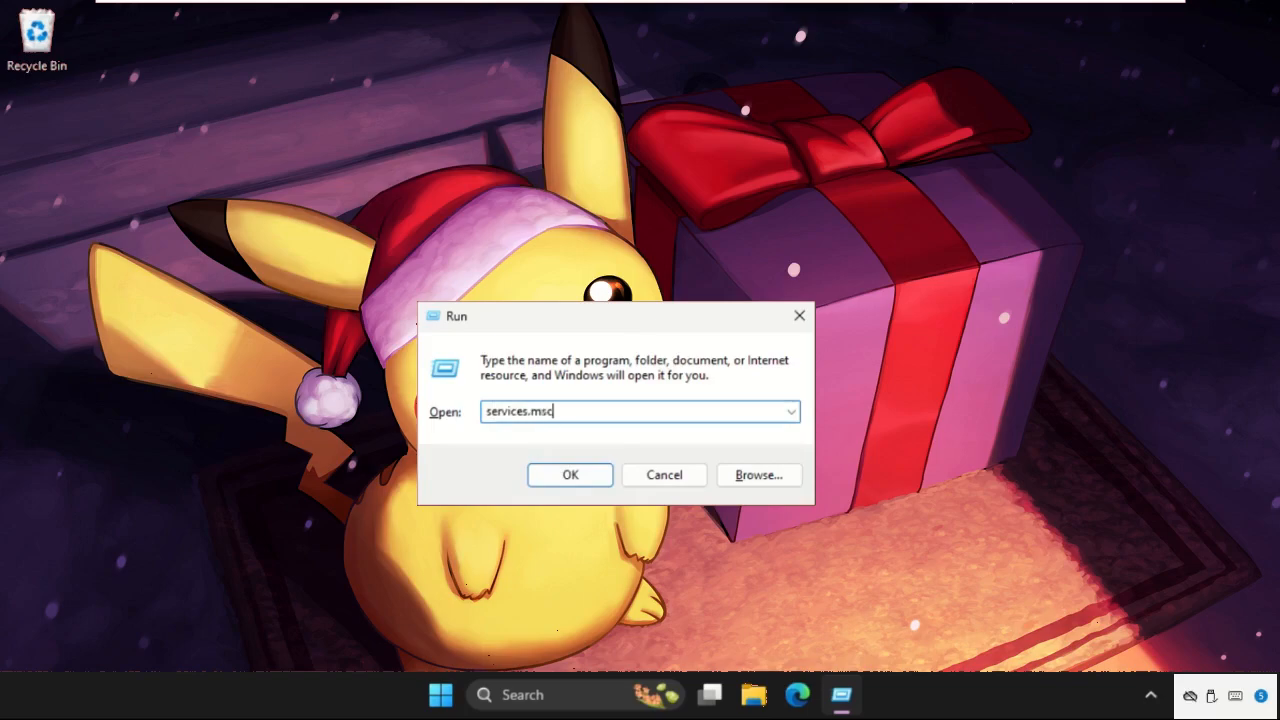
# Launch the Services console and right-click the Windows Update service
pyautogui.click(569, 474)
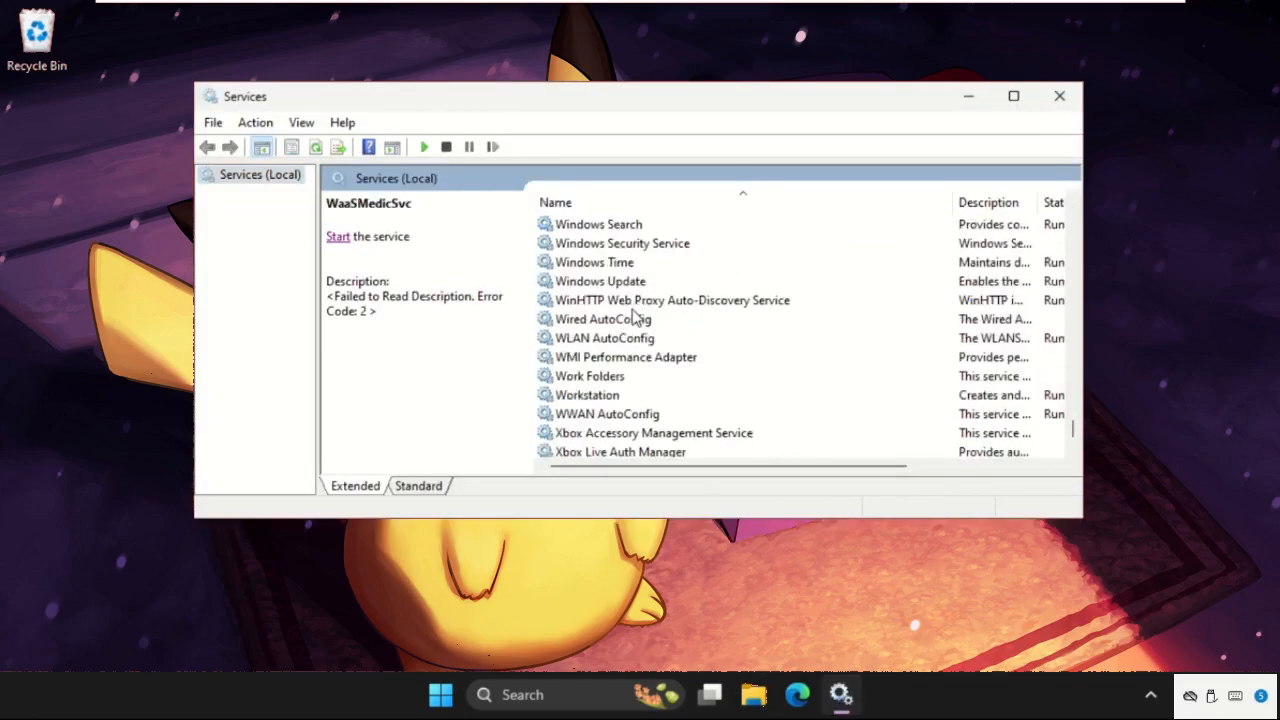
pyautogui.click(600, 281)
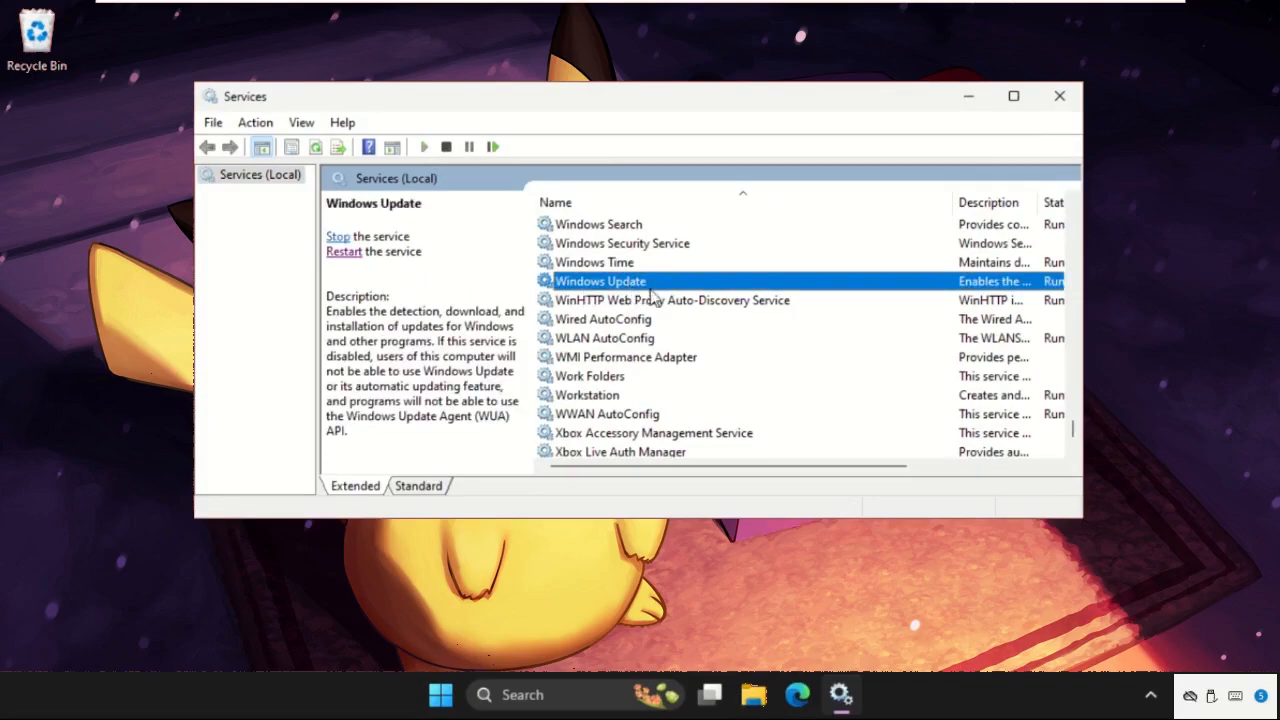
pyautogui.rightClick(600, 281)
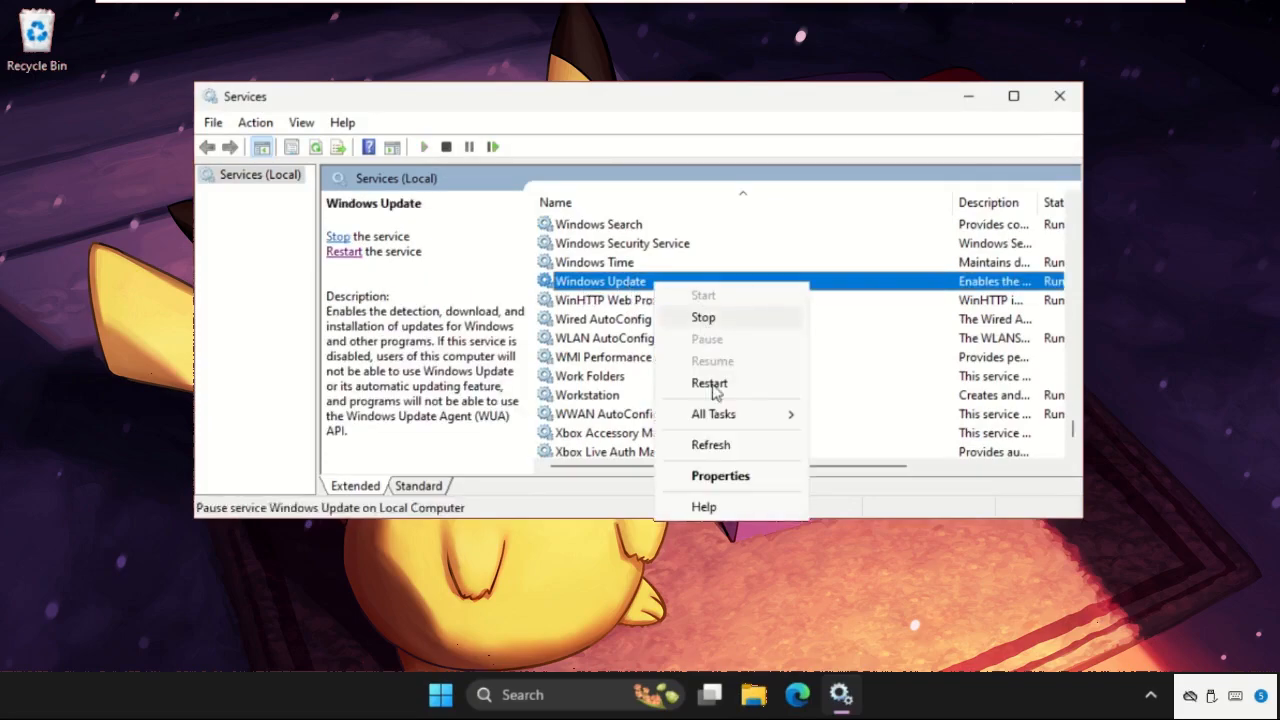
# Change Windows Update's startup type from Manual to Automatic and save it
pyautogui.click(720, 475)
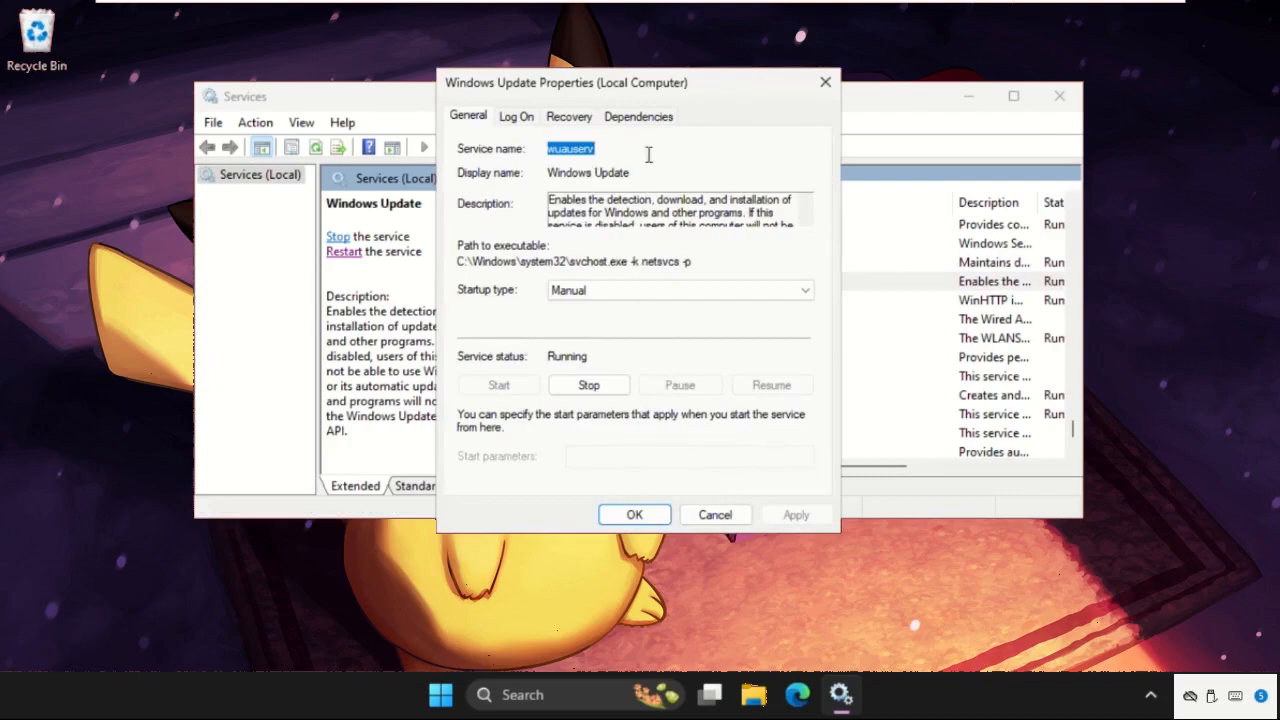
pyautogui.moveTo(566, 82); pyautogui.dragTo(810, 76)
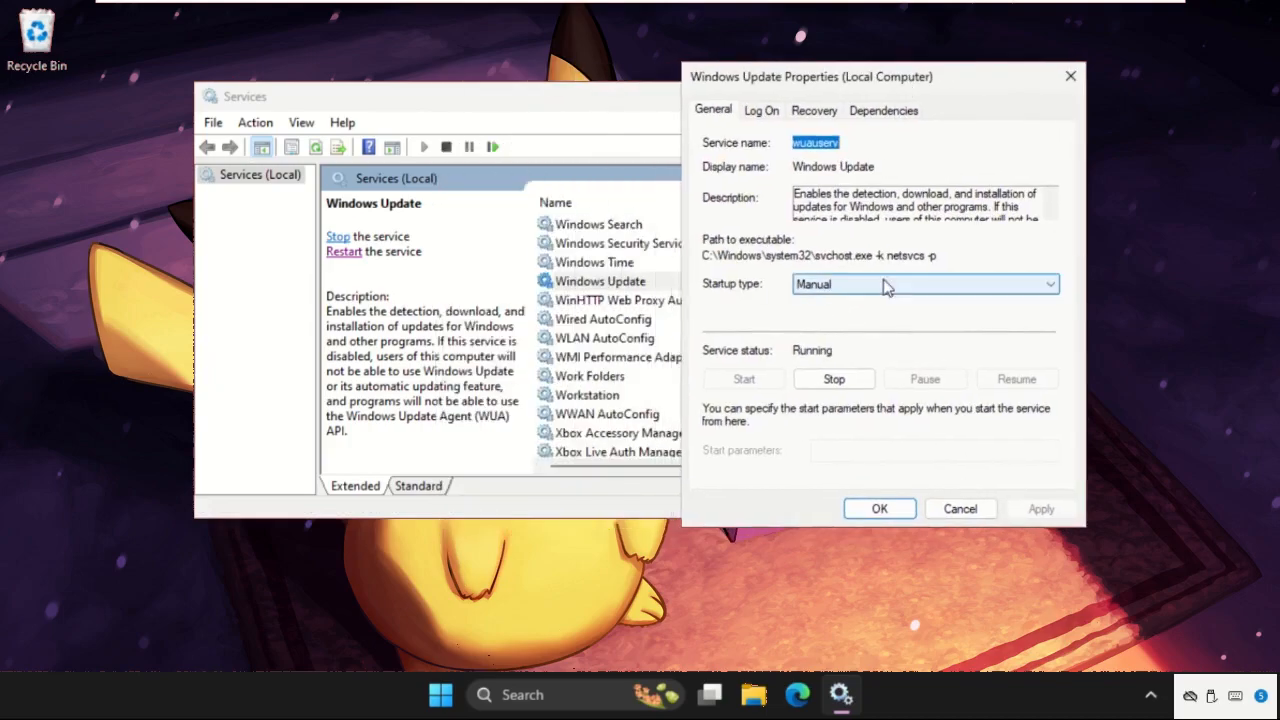
pyautogui.click(1048, 284)
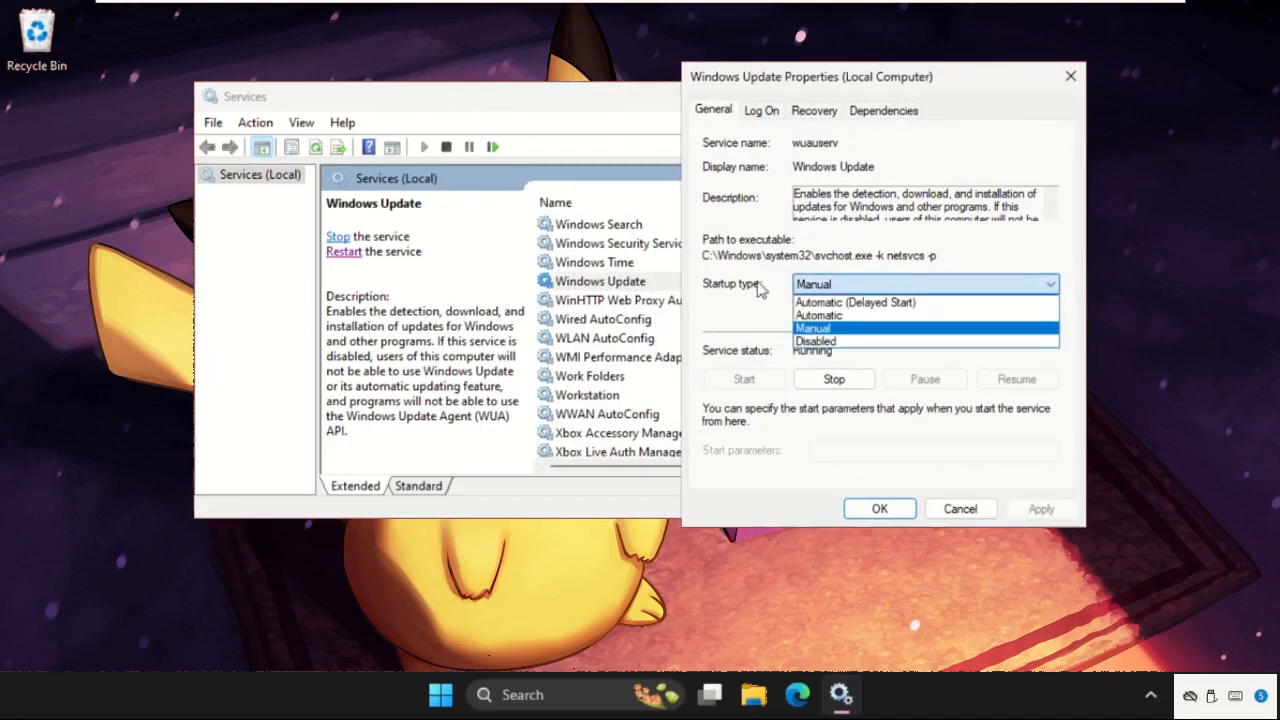
pyautogui.click(818, 315)
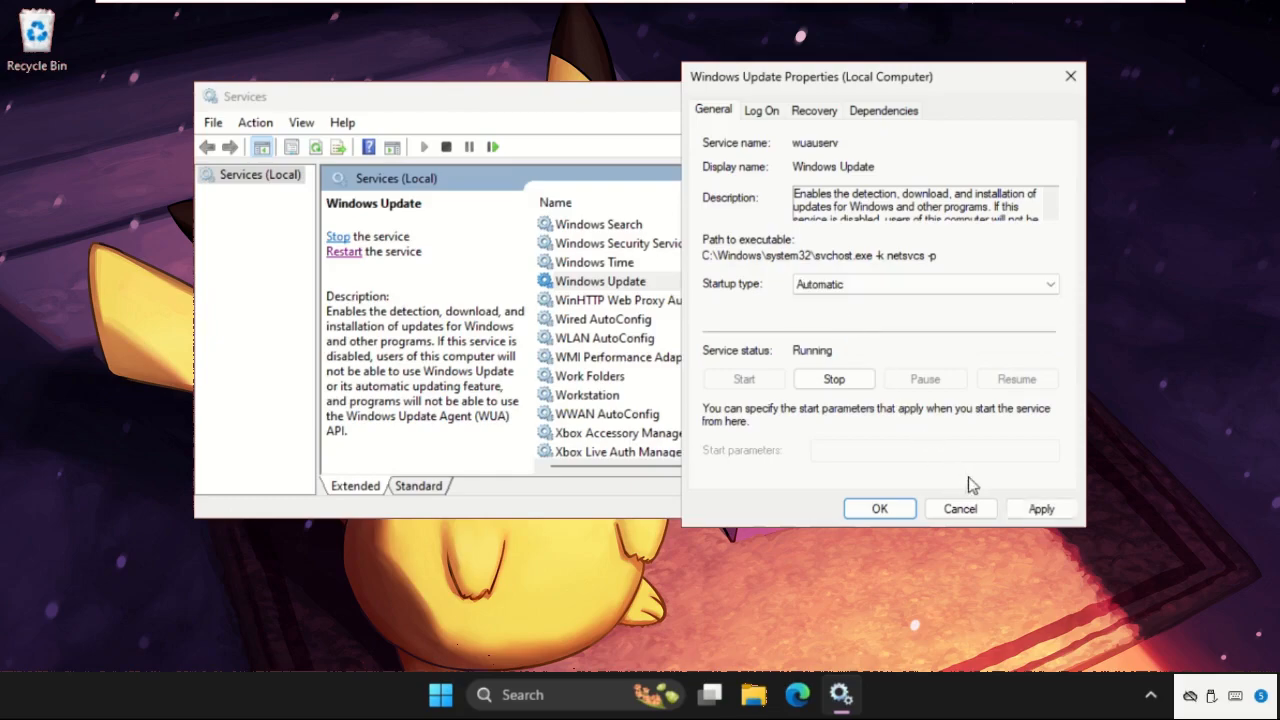
pyautogui.click(879, 508)
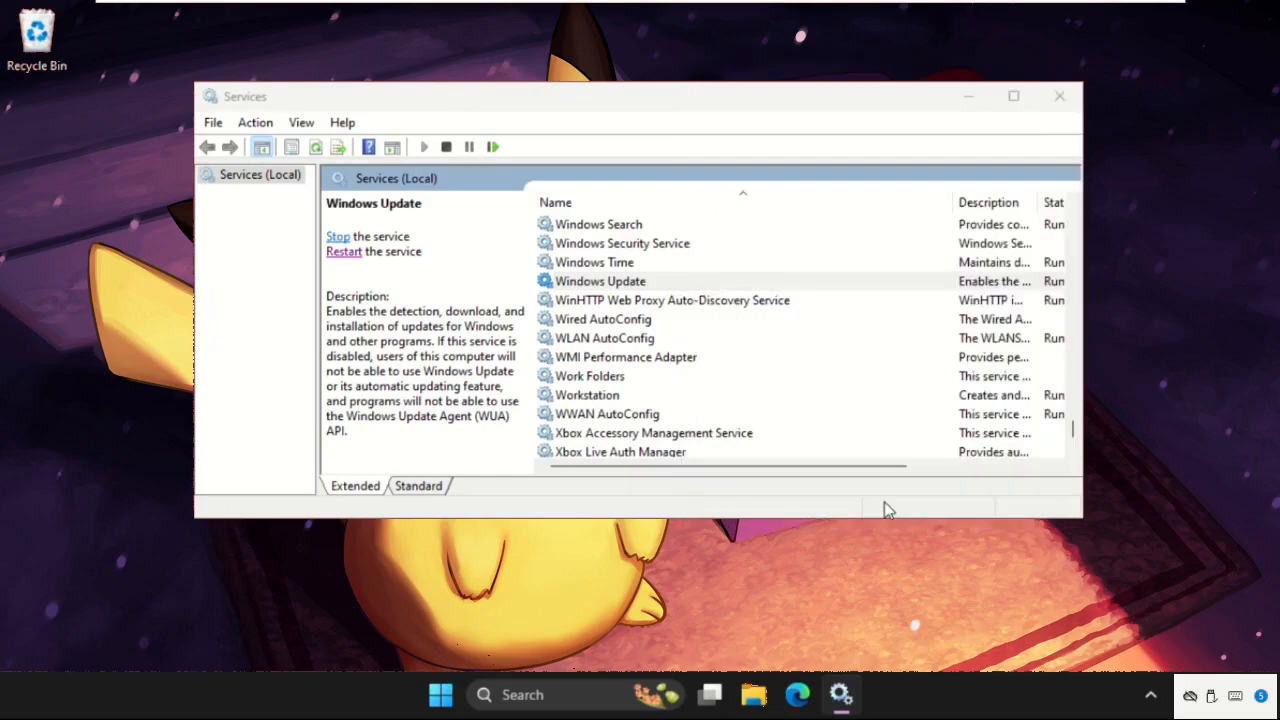
# Select Windows Update, then close the Services console window
pyautogui.click(600, 281)
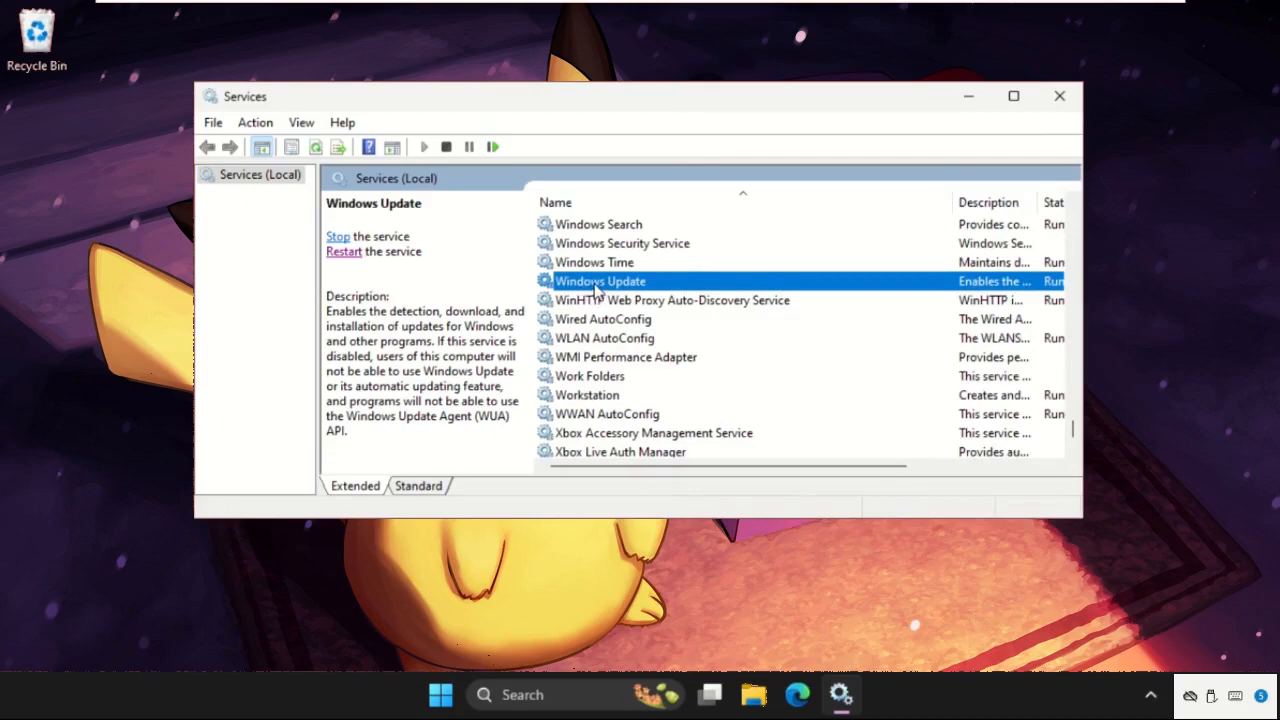
pyautogui.click(338, 236)
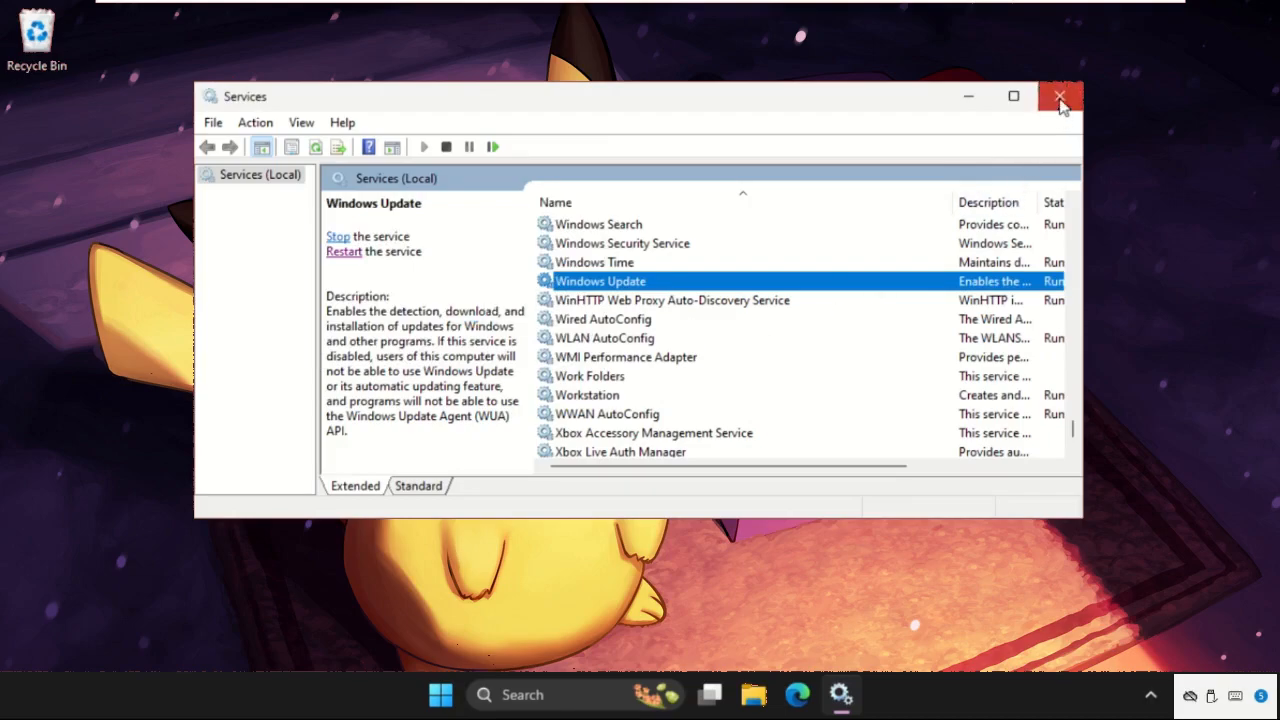
pyautogui.click(1061, 96)
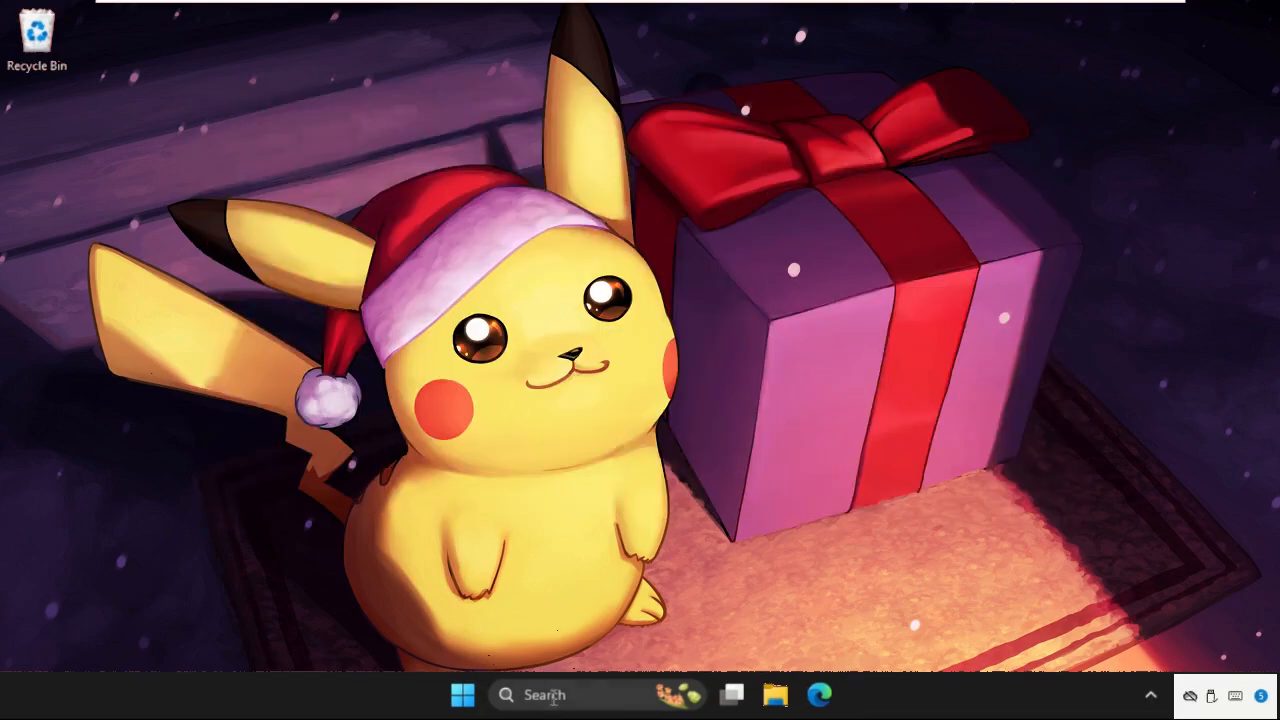
# Search for Registry Editor and approve its administrator permission prompt
pyautogui.write('registry Editor')
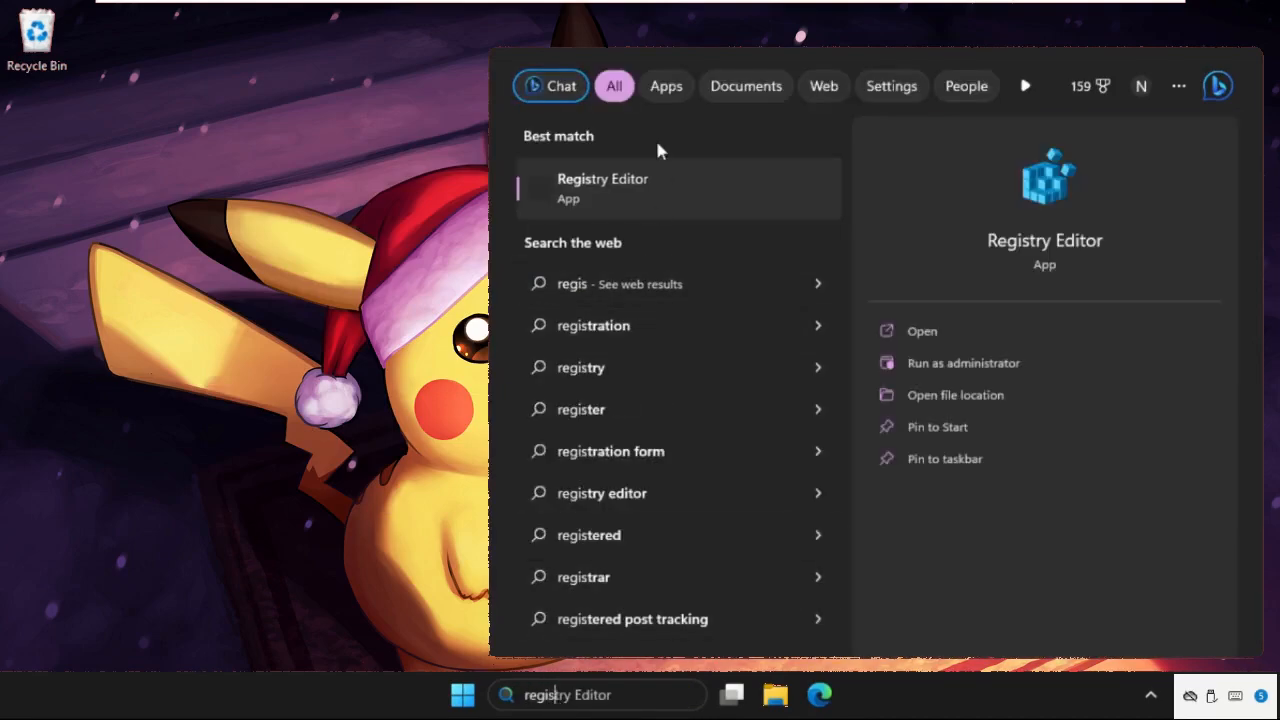
pyautogui.moveTo(612, 205)
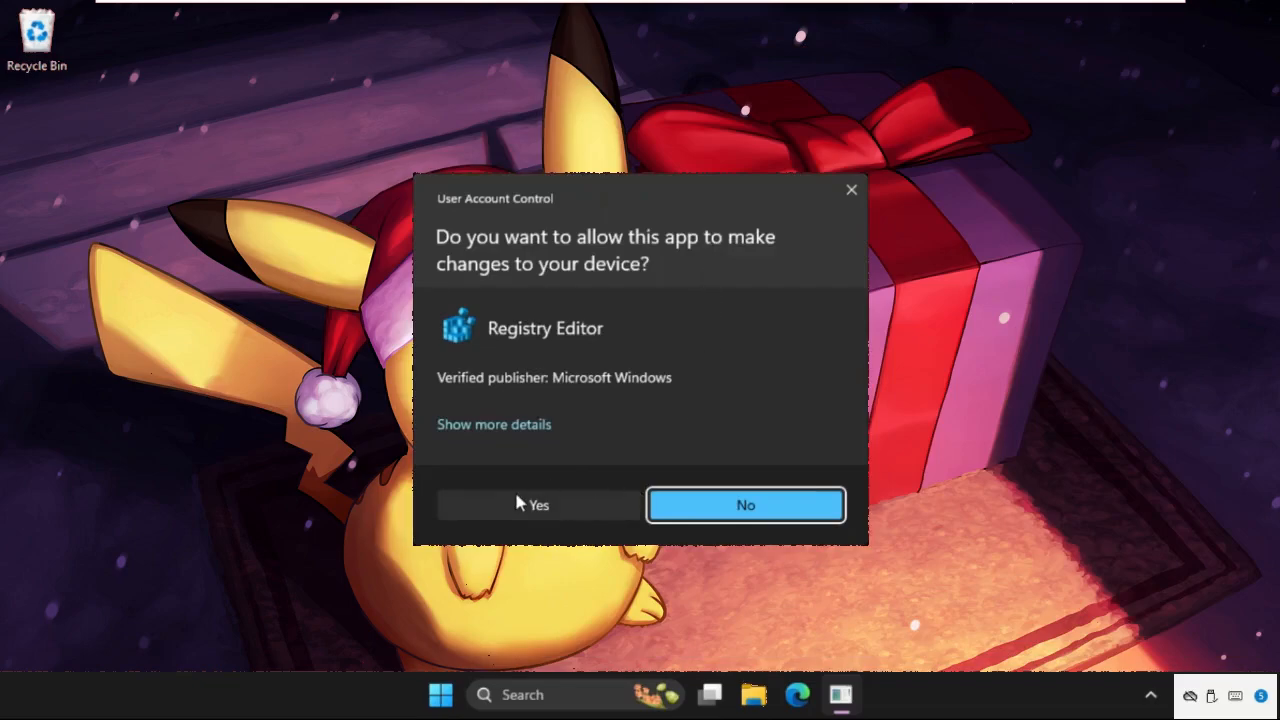
pyautogui.click(538, 504)
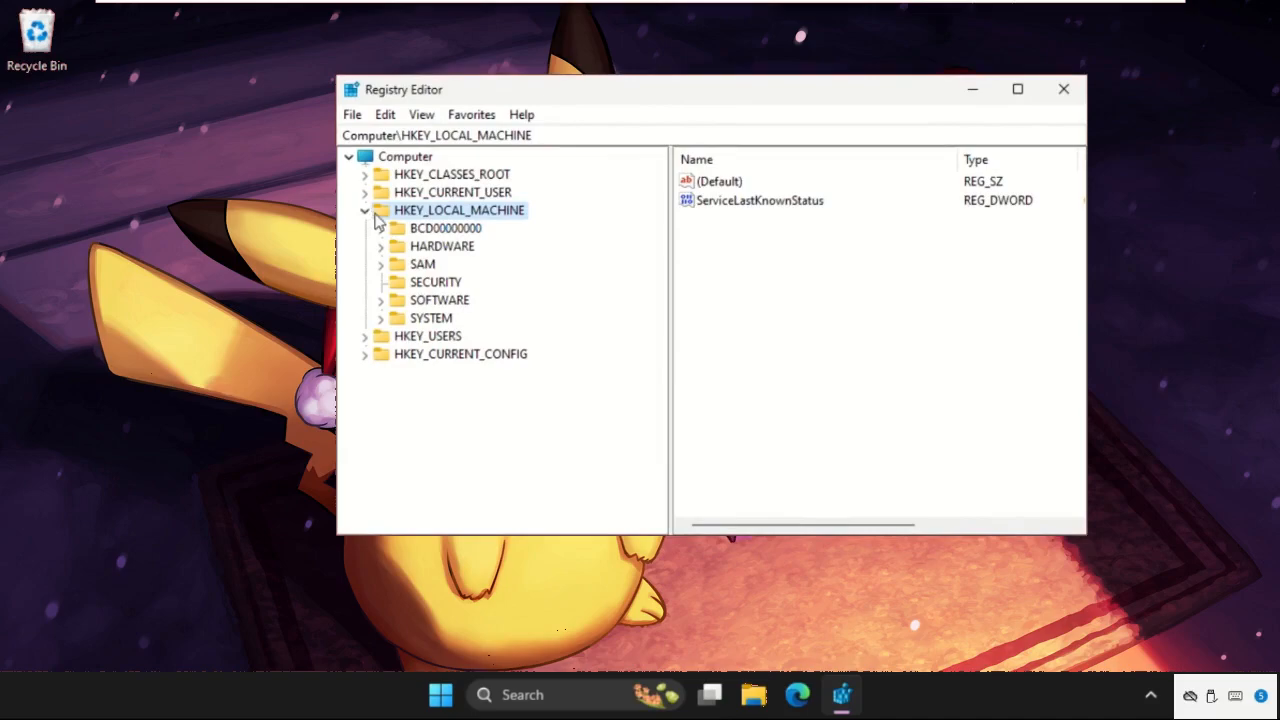
pyautogui.moveTo(519, 266)
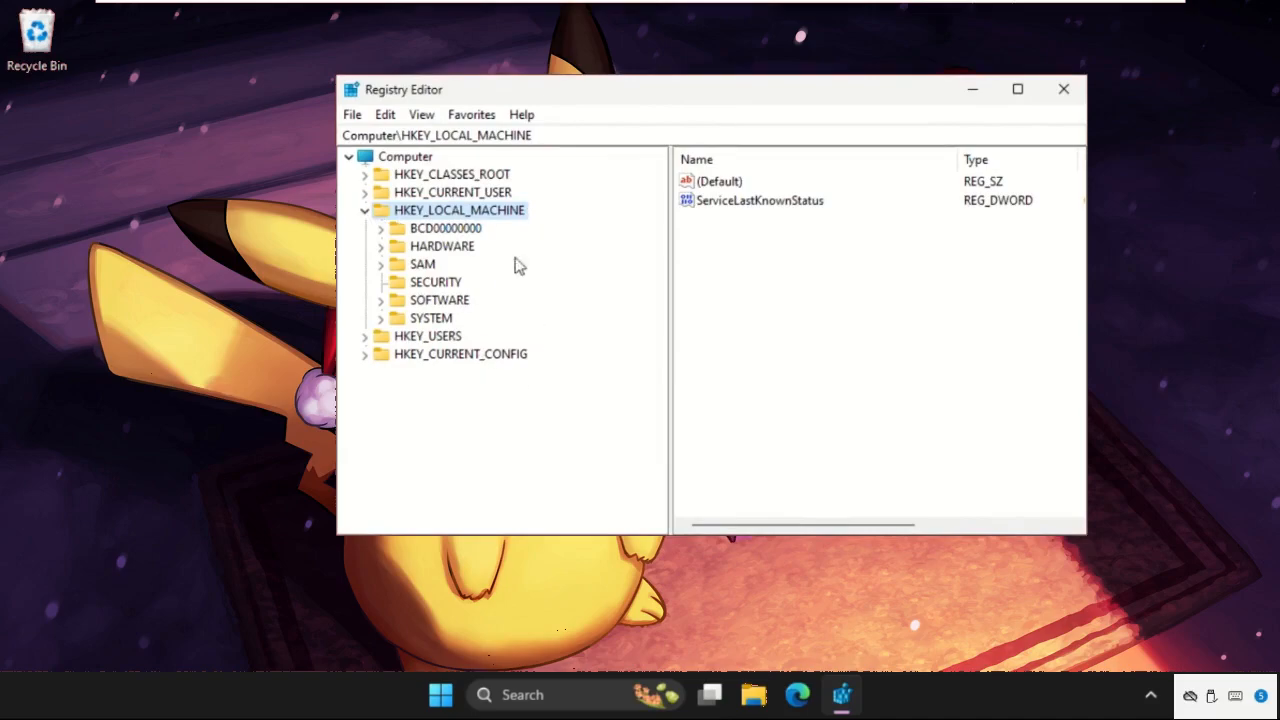
pyautogui.moveTo(639, 373)
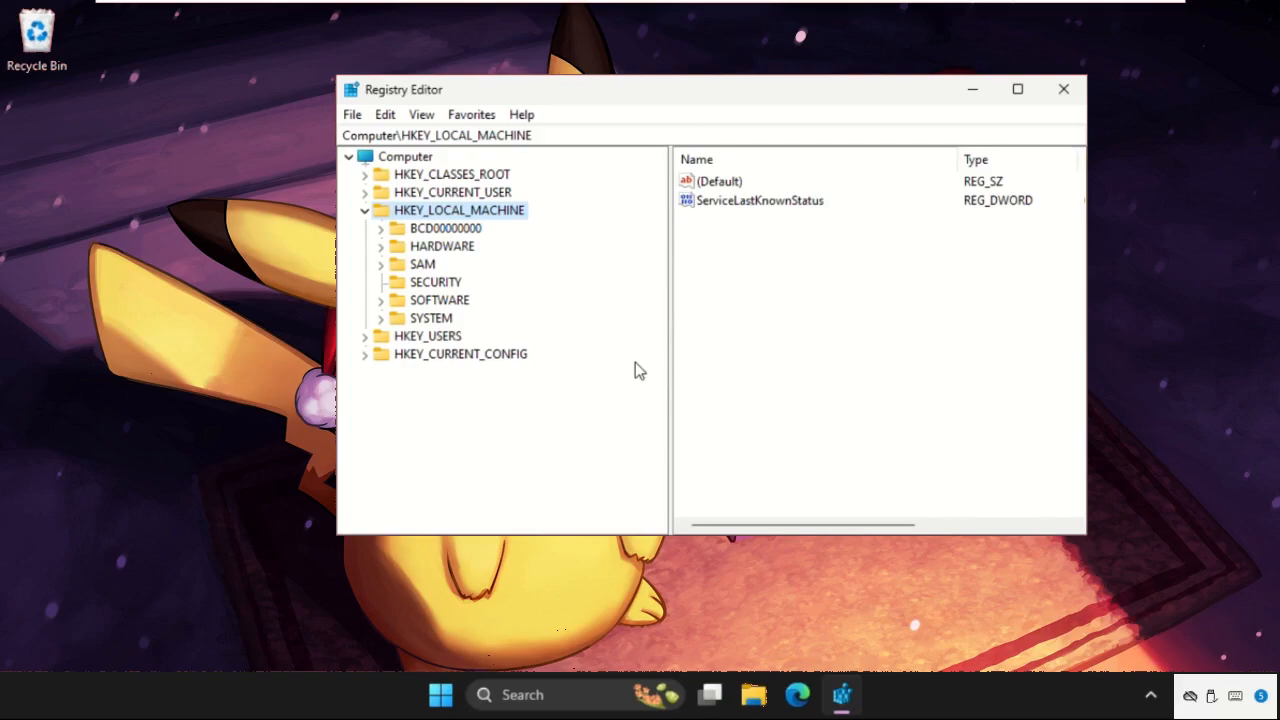
pyautogui.moveTo(557, 351)
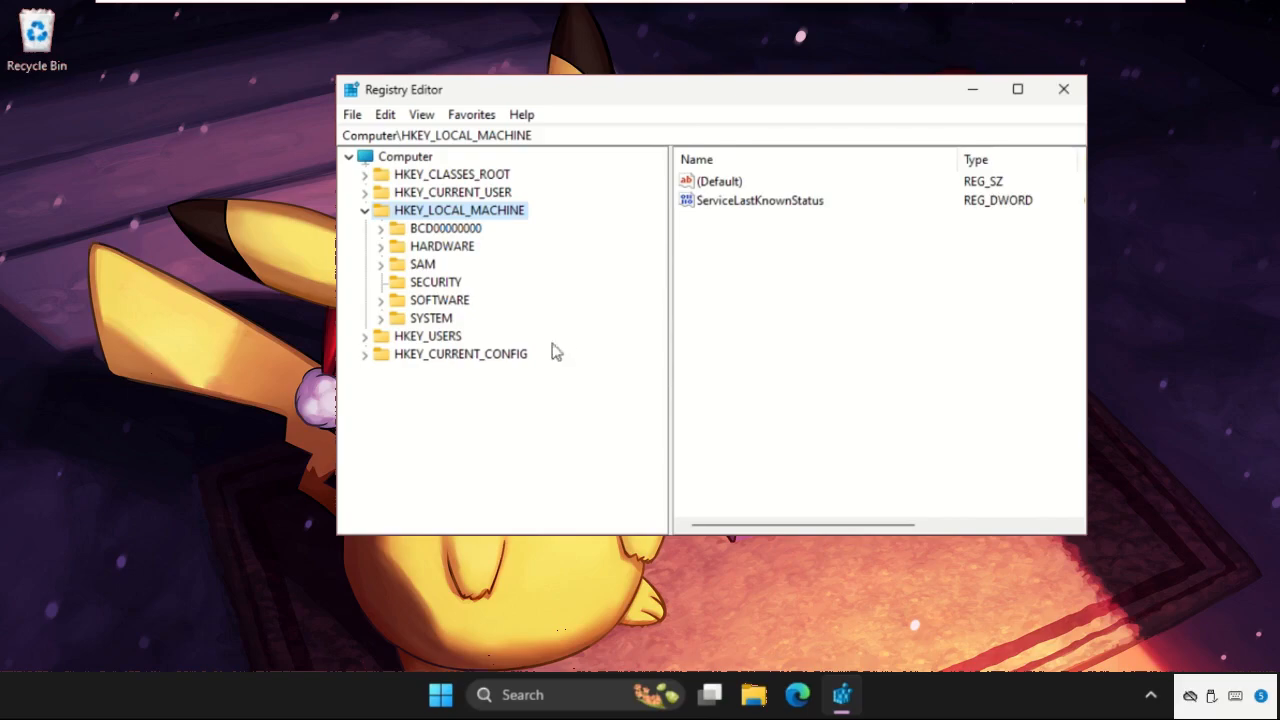
pyautogui.moveTo(398, 222)
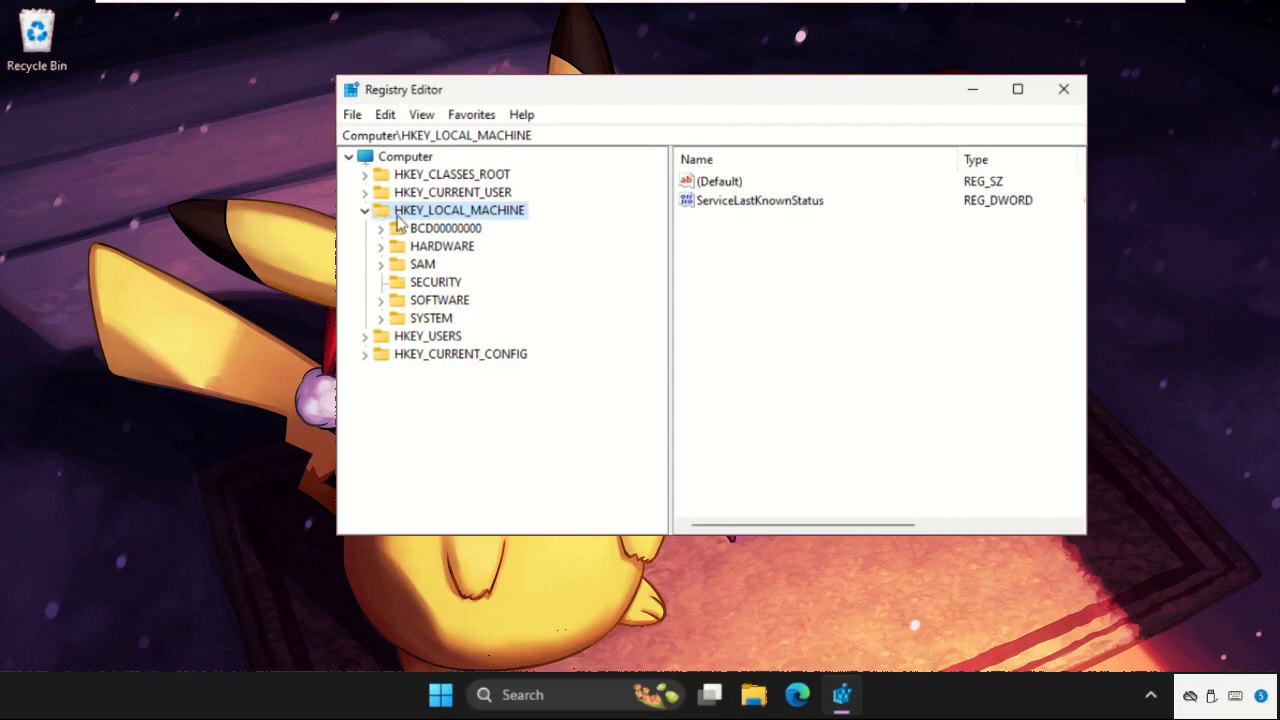
pyautogui.moveTo(413, 316)
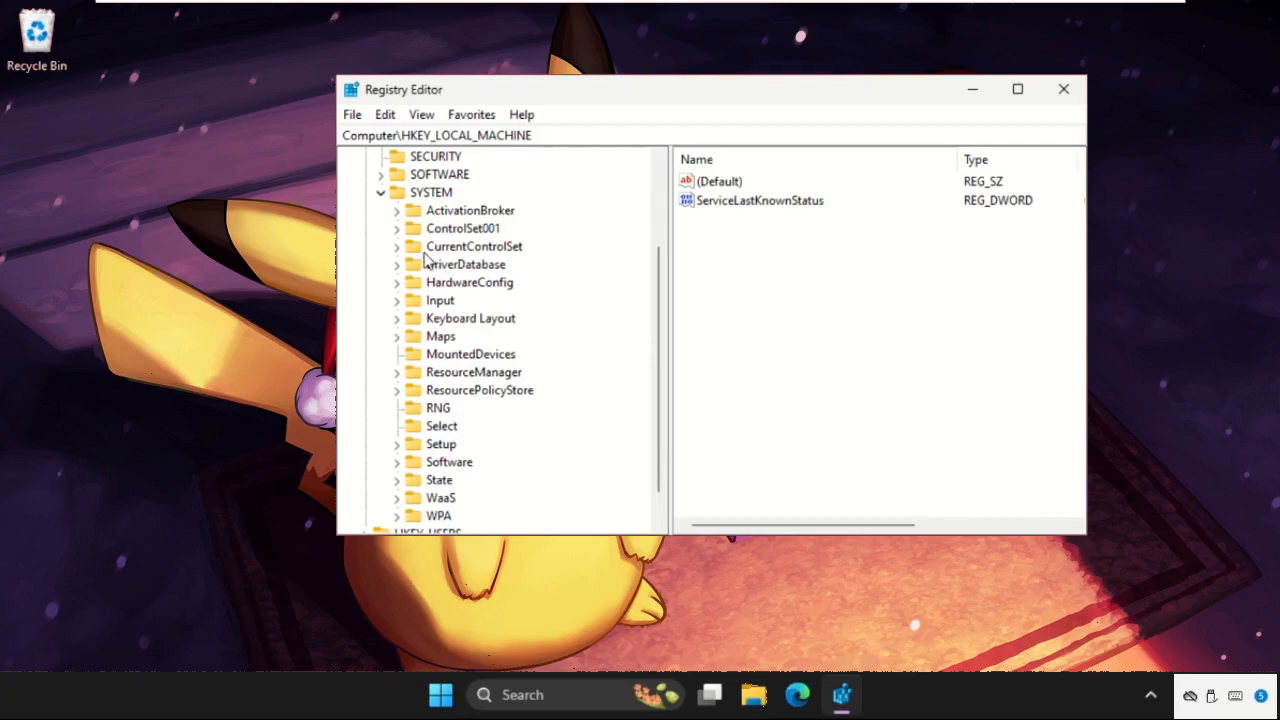
# Expand SYSTEM's CurrentControlSet, Control and DeviceGuard keys in the registry tree
pyautogui.click(396, 246)
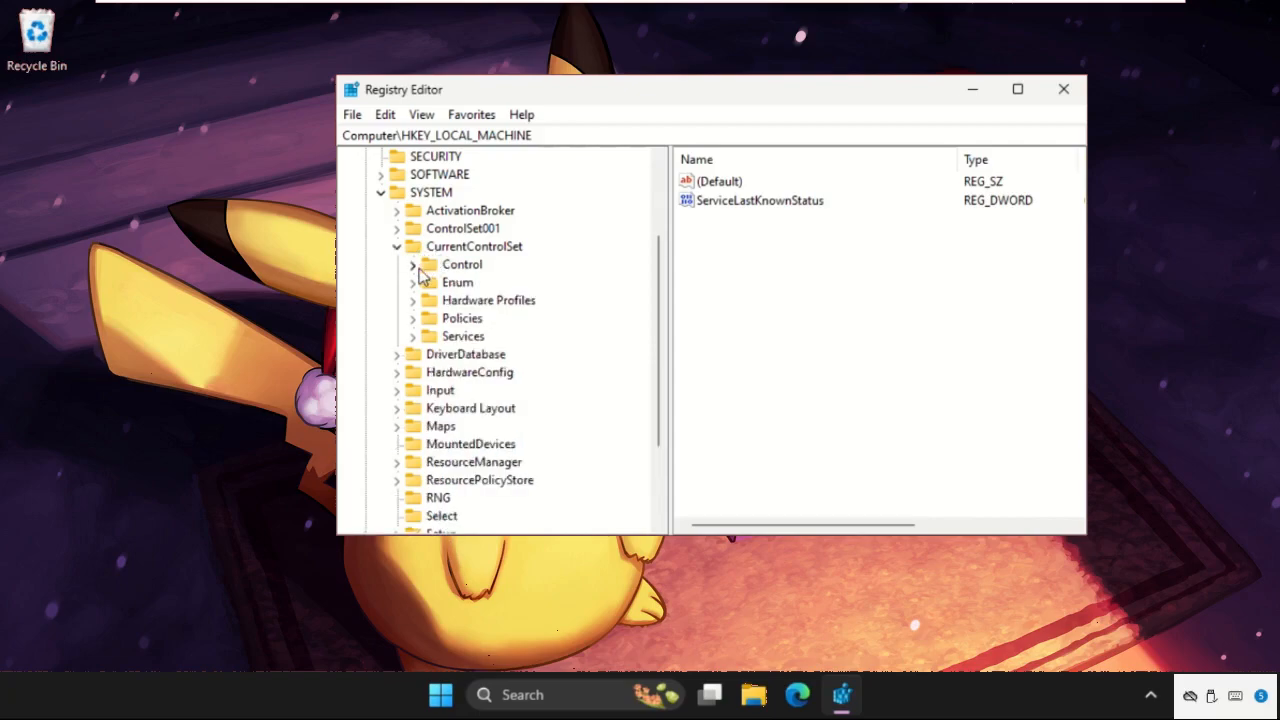
pyautogui.click(412, 264)
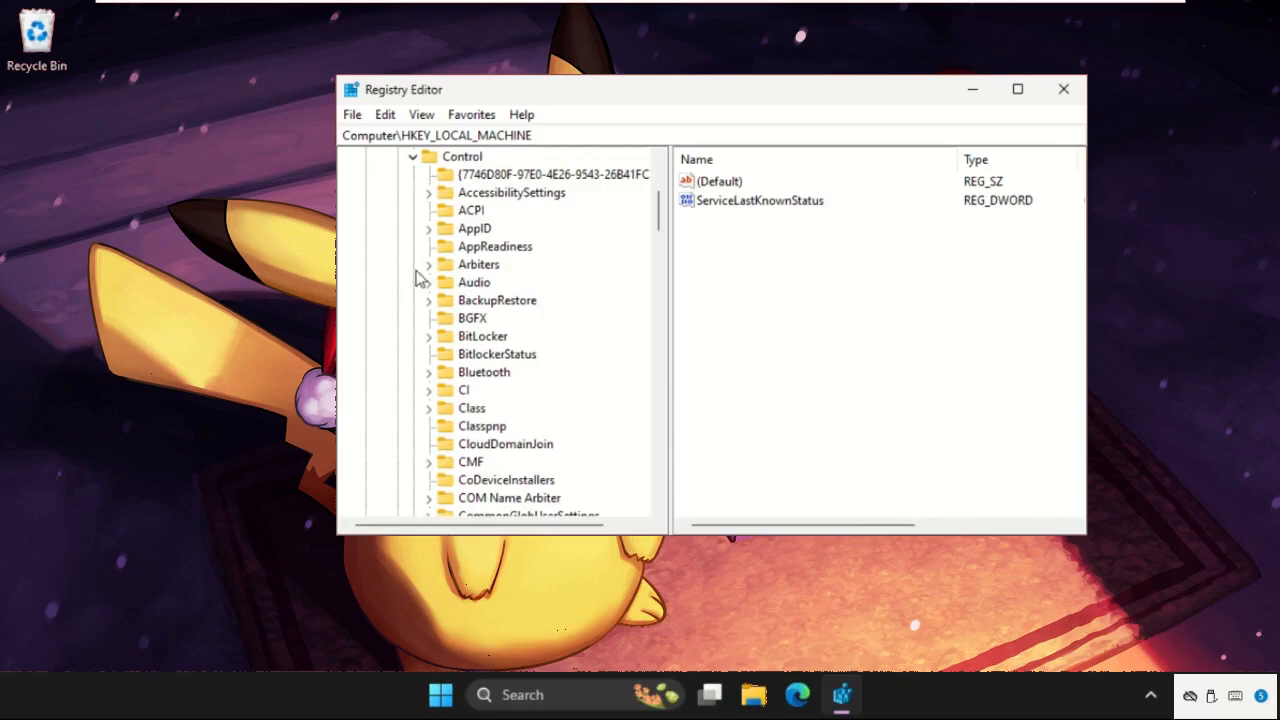
pyautogui.scroll(-3)
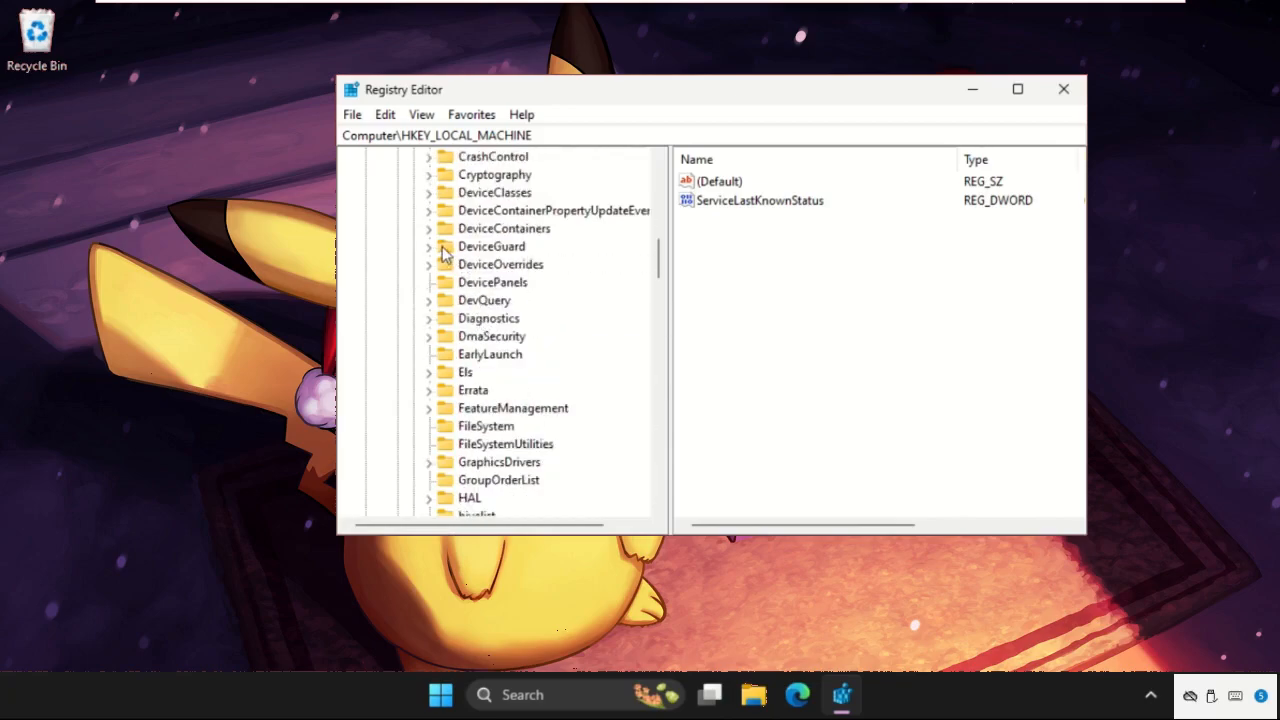
pyautogui.click(429, 246)
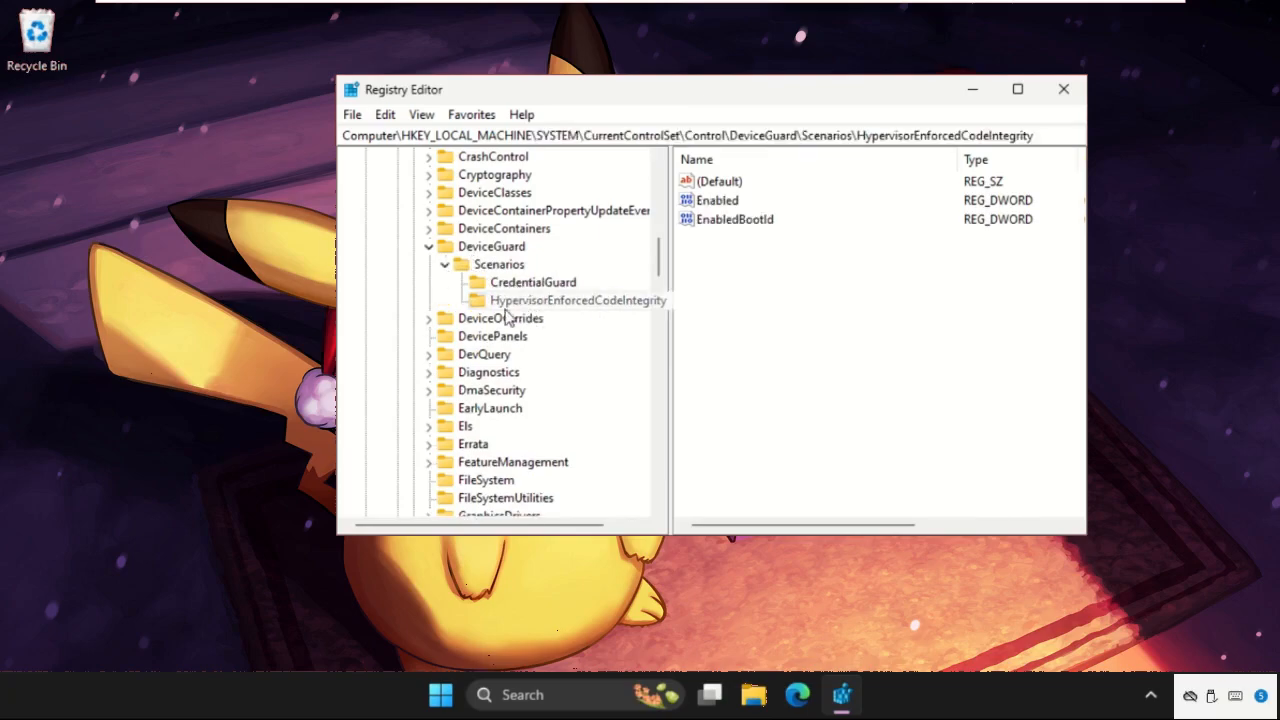
# Open the HypervisorEnforcedCodeIntegrity key and right-click its Enabled value
pyautogui.doubleClick(570, 300)
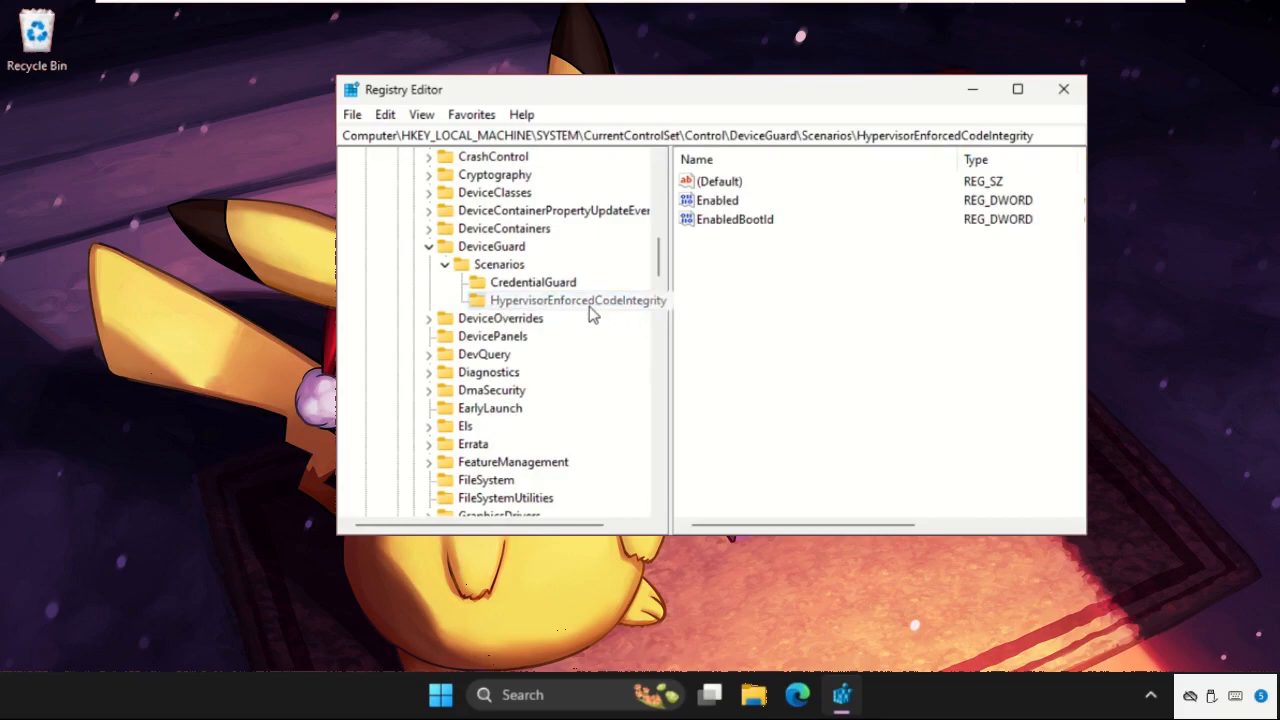
pyautogui.moveTo(748, 290)
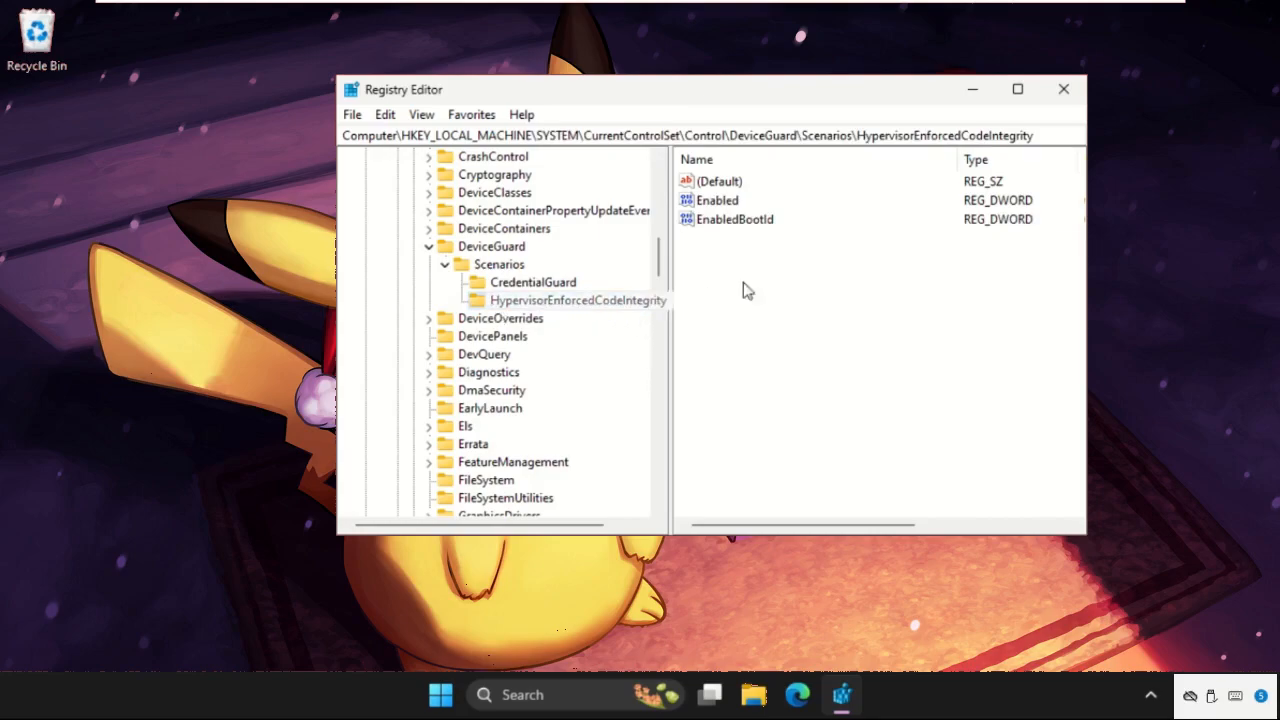
pyautogui.click(717, 200)
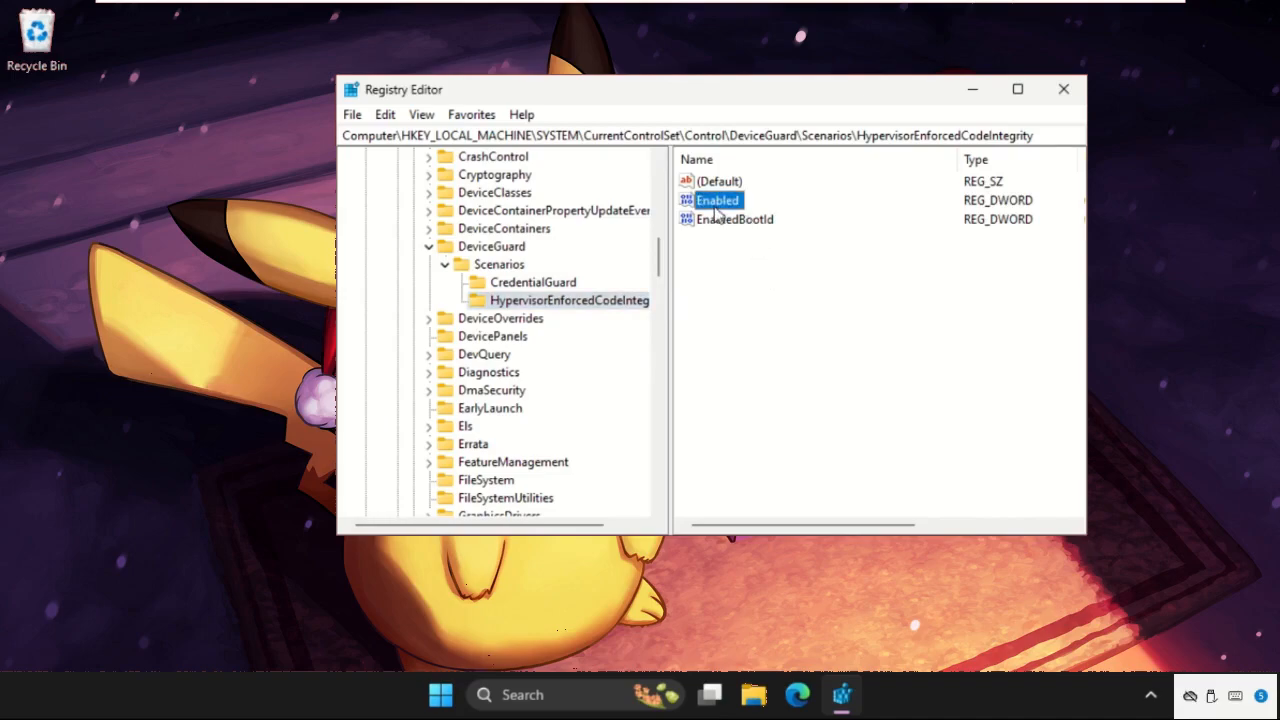
pyautogui.rightClick(717, 200)
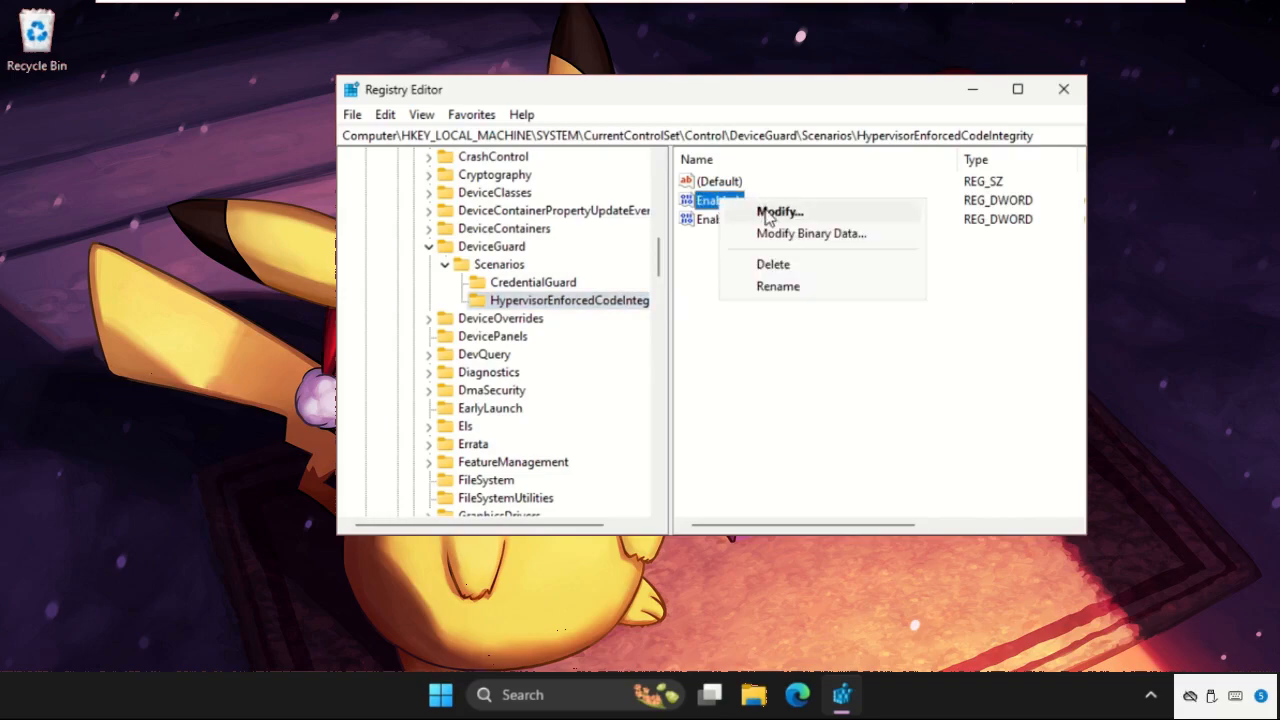
# Set Enabled to 0, close Registry Editor, and open the Start menu
pyautogui.click(779, 211)
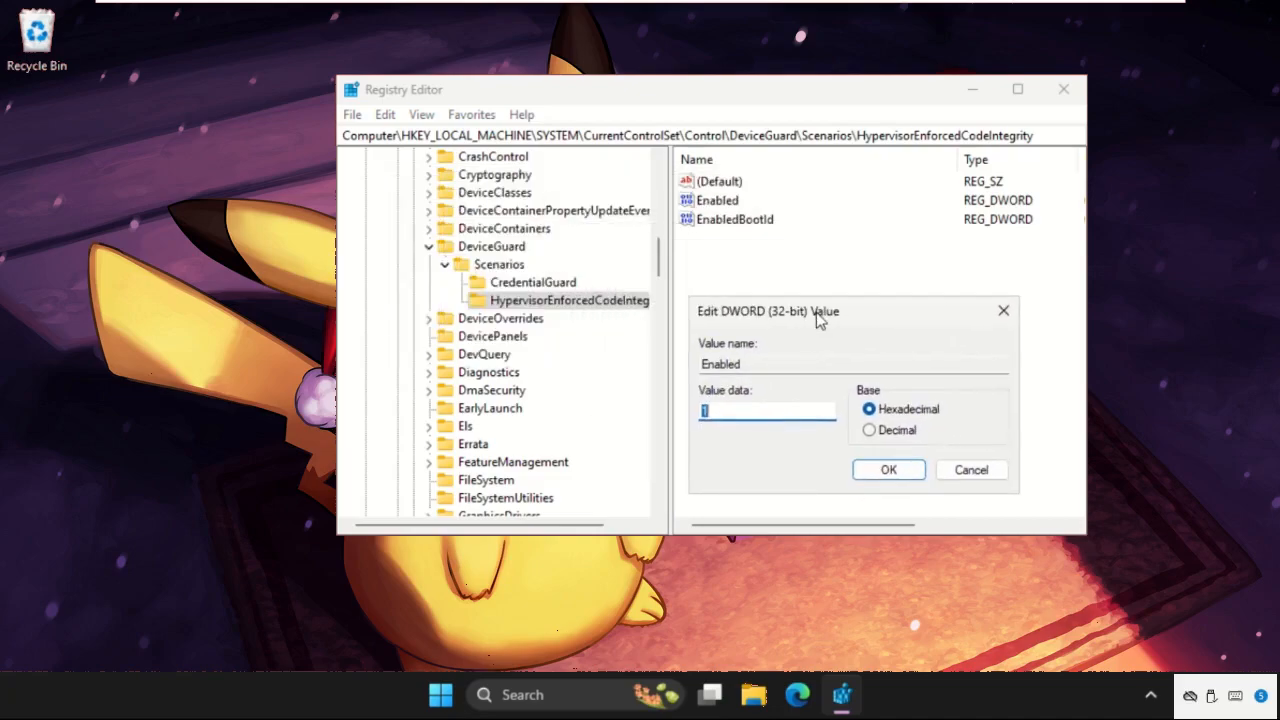
pyautogui.write('0')
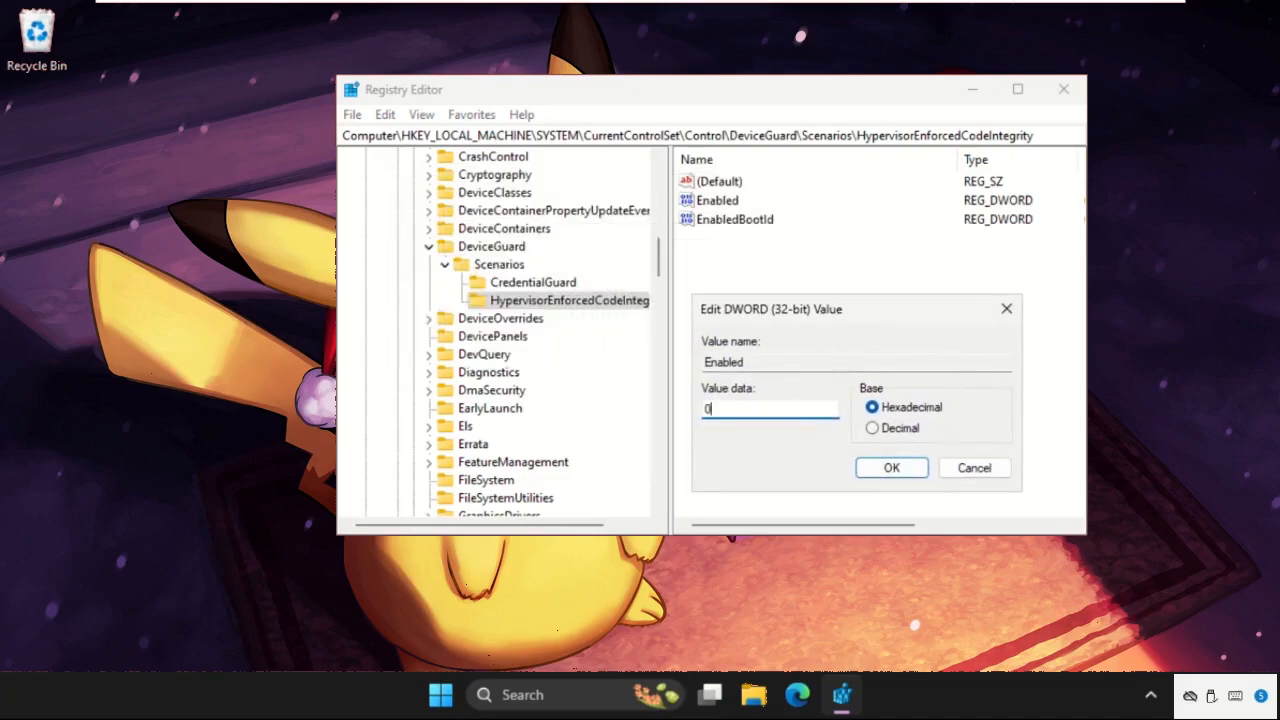
pyautogui.click(890, 467)
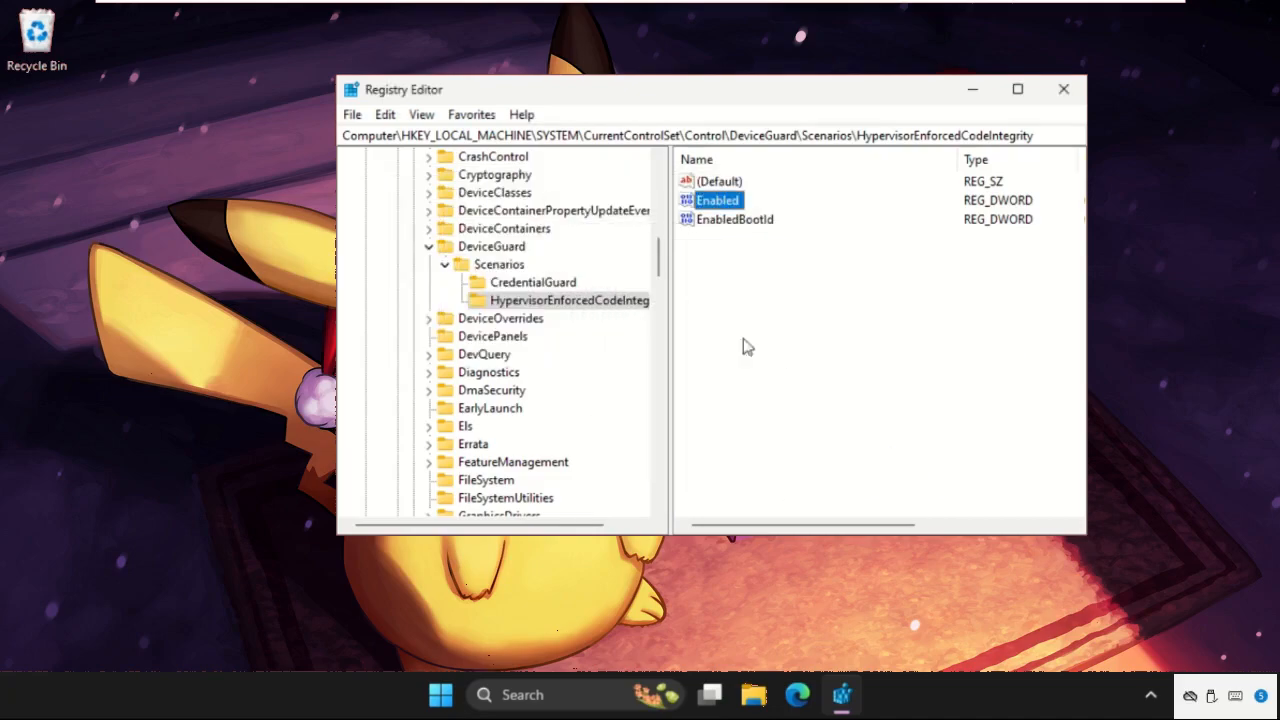
pyautogui.click(1063, 89)
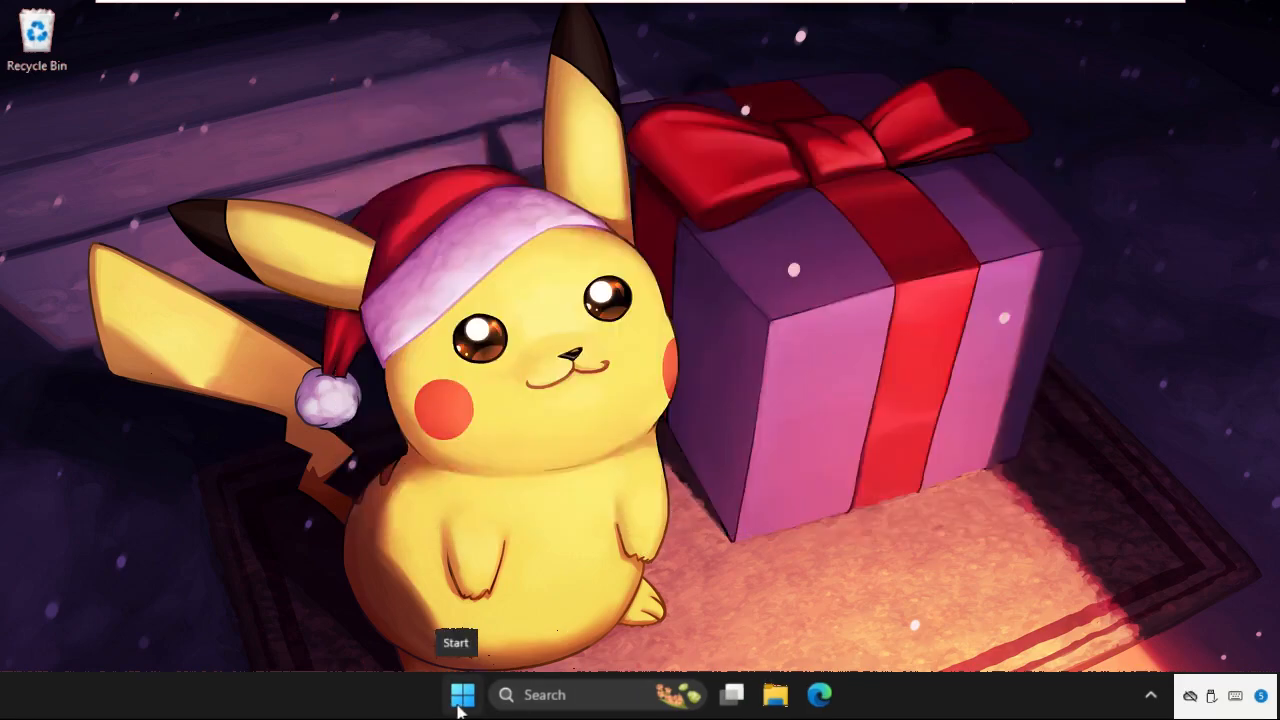
pyautogui.click(462, 694)
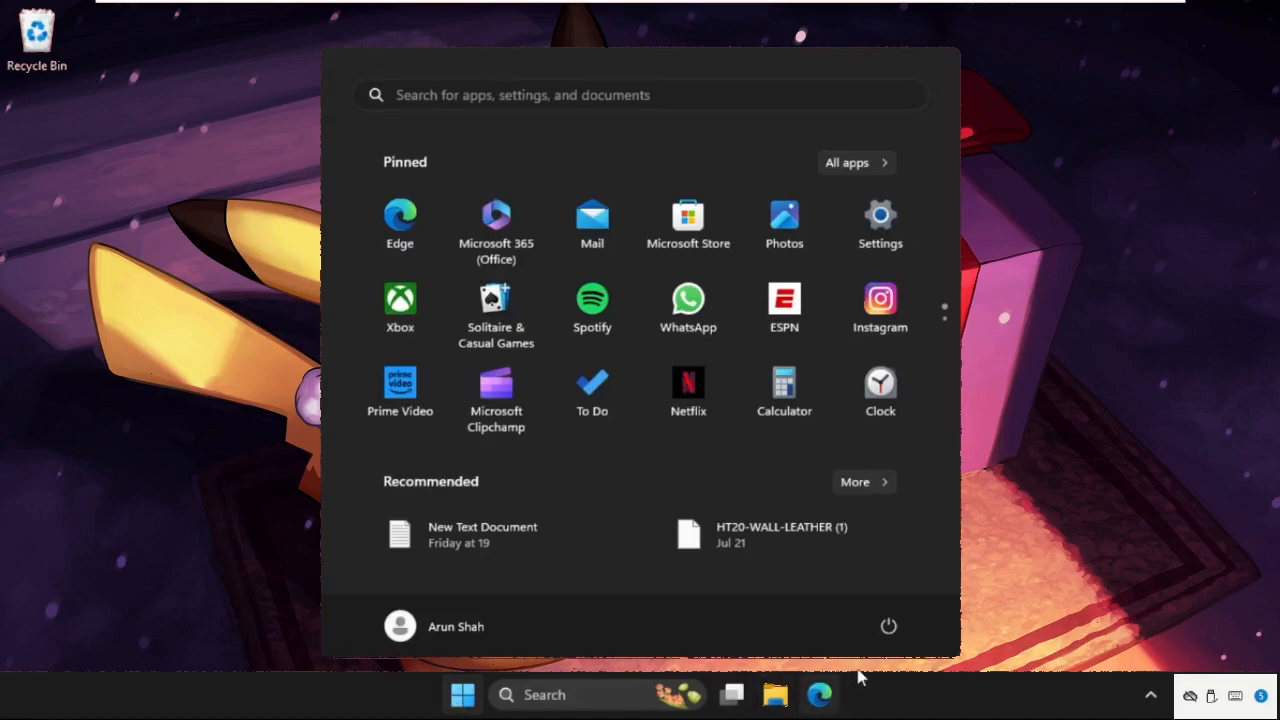